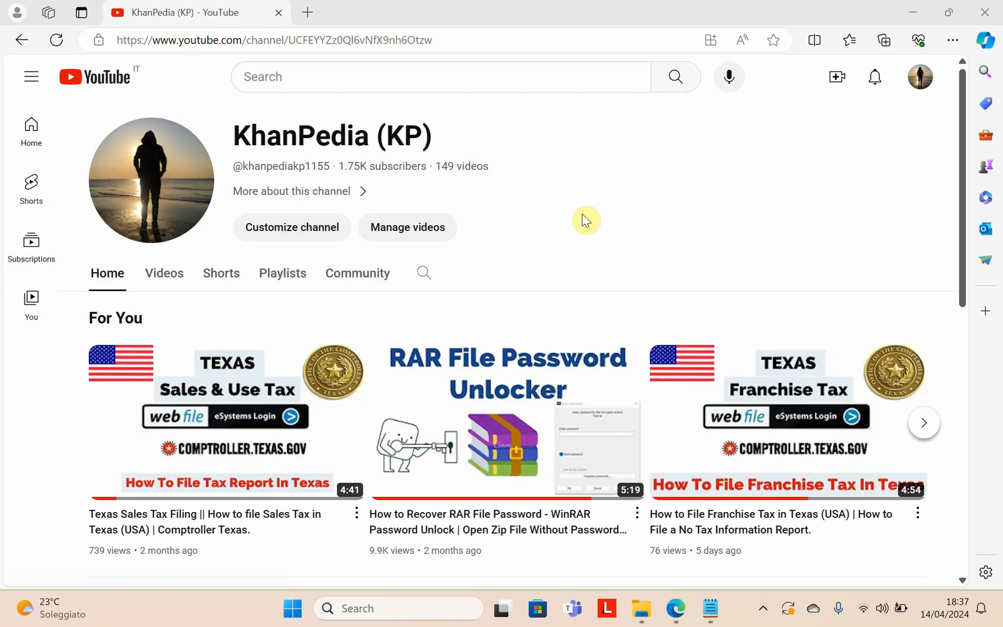
{"action": "mouse_move", "coordinate": [920, 96]}
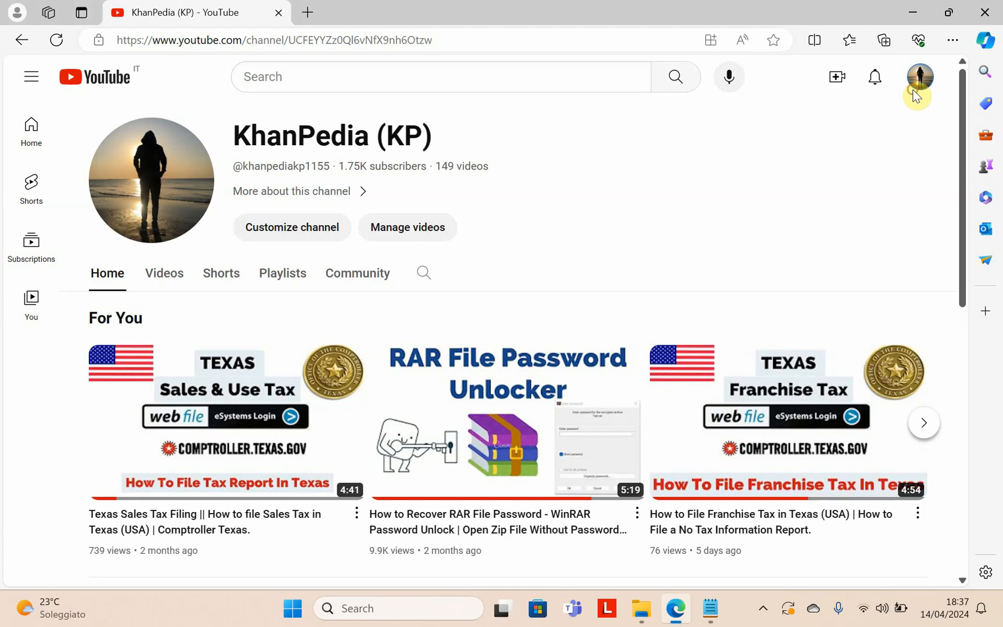
Step: From YouTube Studio, upload How To Turn On Monitization.mp4 from the Downloads folder
{"action": "left_click", "coordinate": [919, 76]}
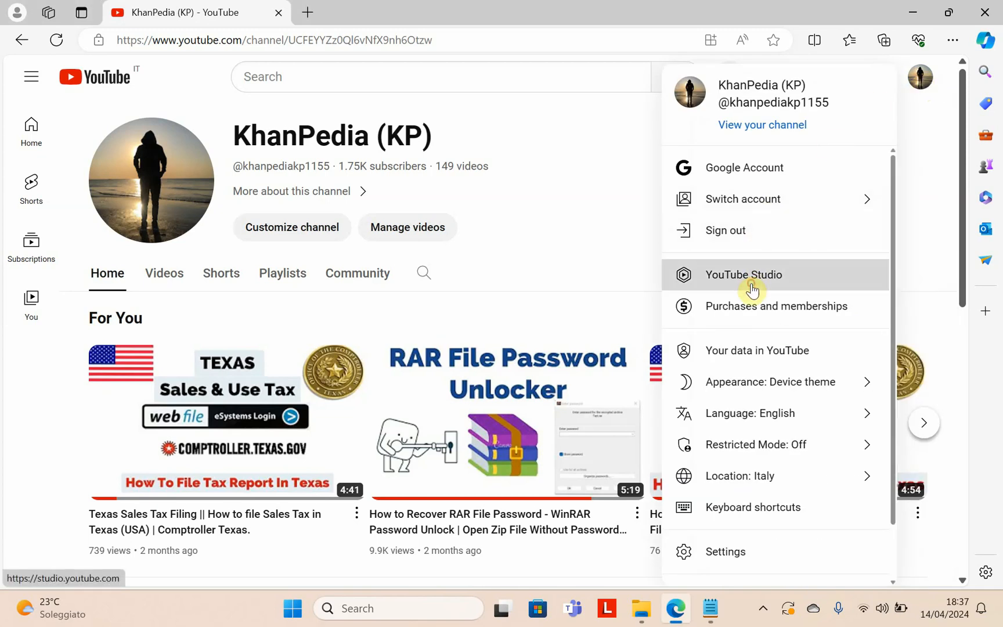
{"action": "left_click", "coordinate": [743, 275]}
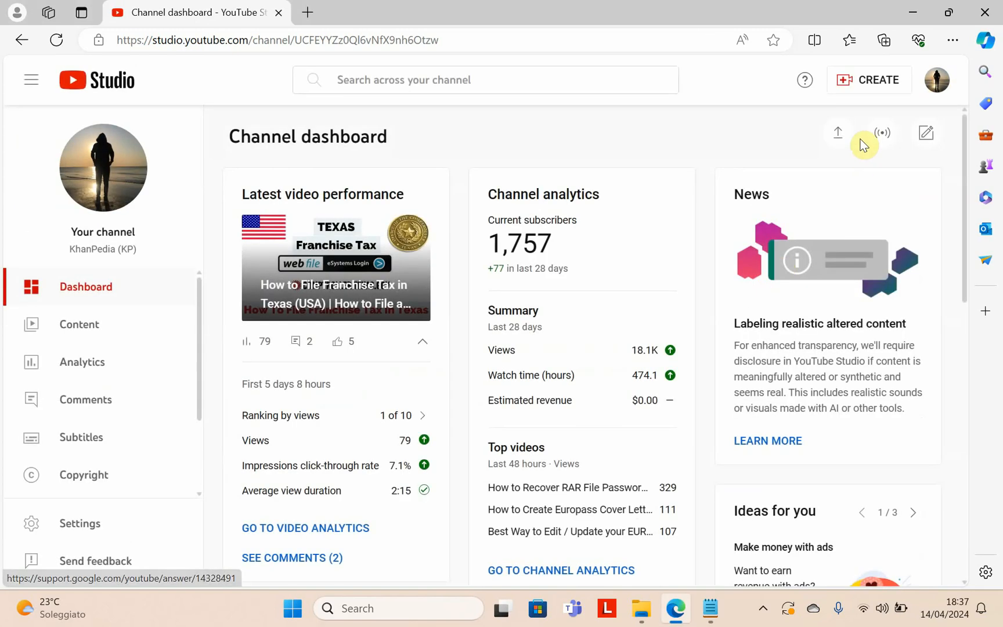
{"action": "left_click", "coordinate": [838, 133]}
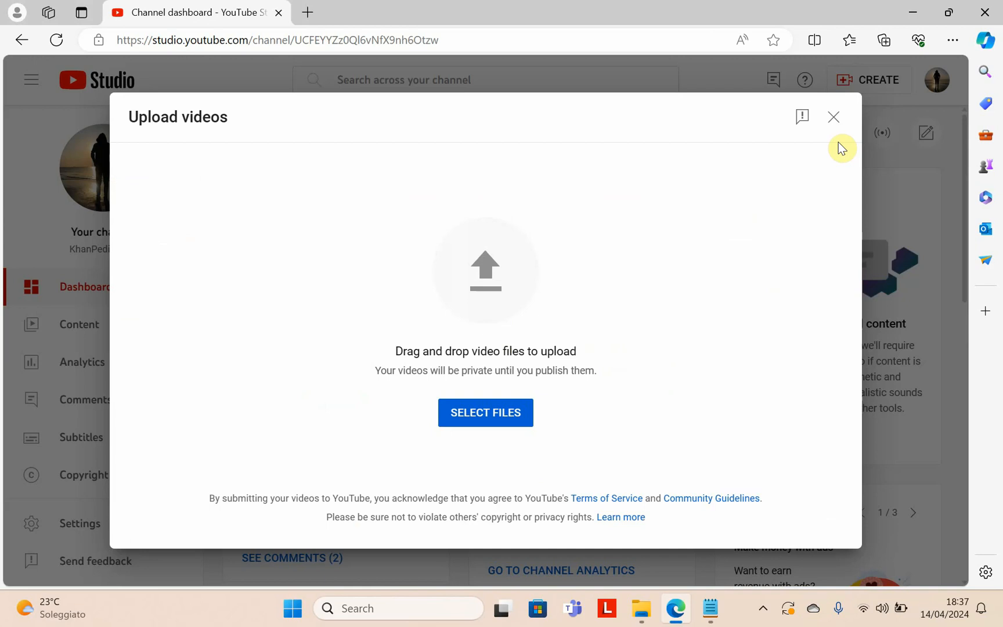
{"action": "left_click", "coordinate": [485, 412]}
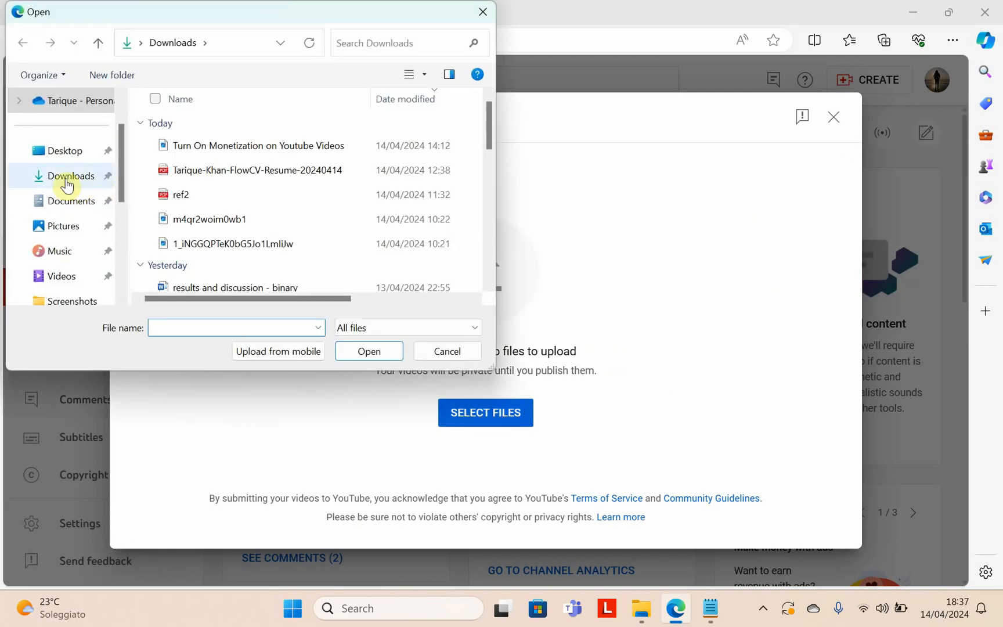
{"action": "left_click", "coordinate": [72, 201]}
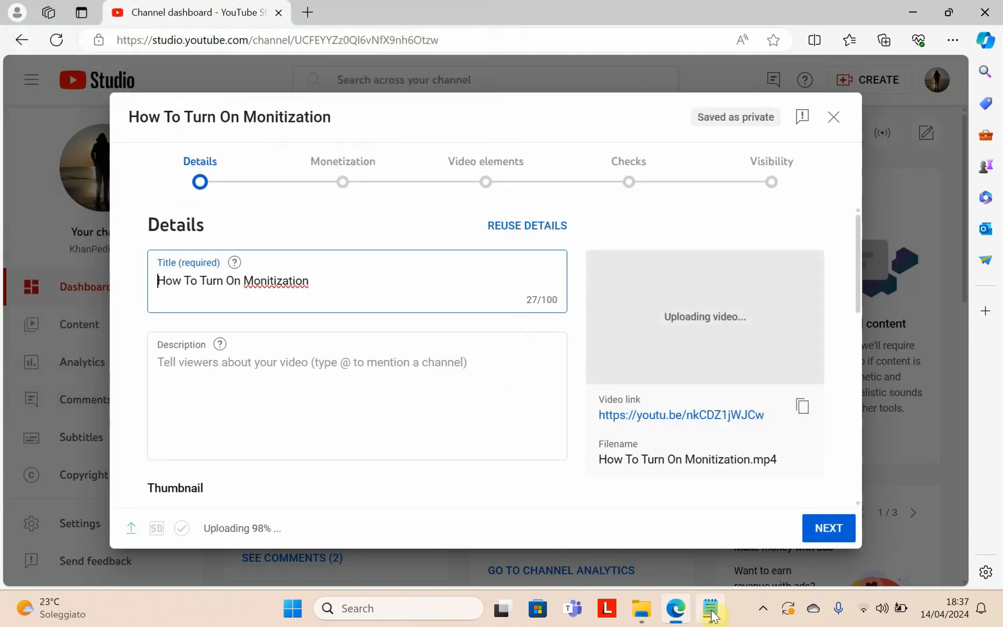
Step: Fill in the How To Setup ADs title and the README description, ending with 'Thanks'
{"action": "left_click", "coordinate": [709, 608]}
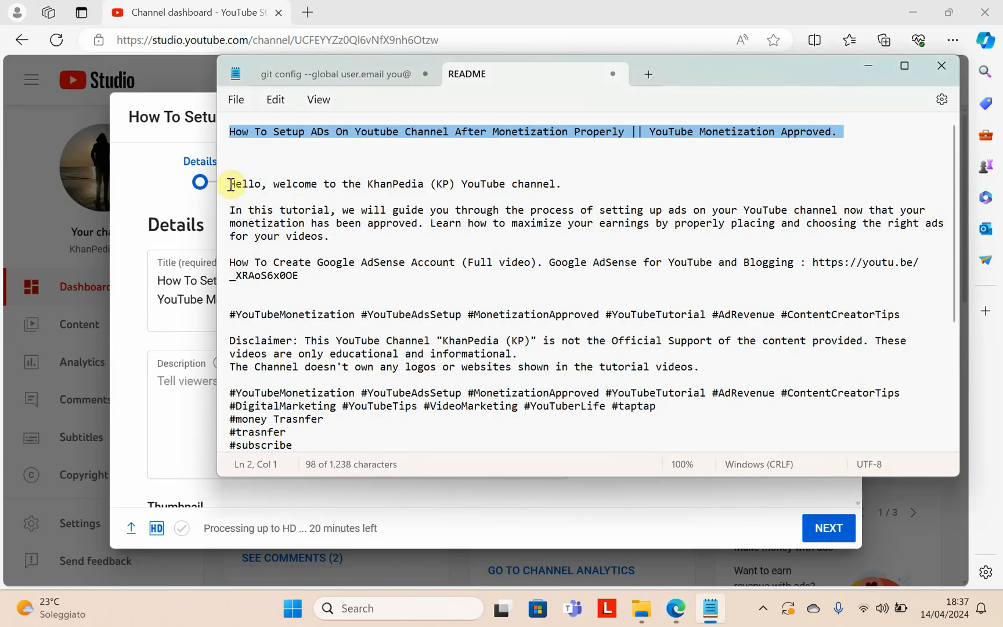
{"action": "left_click_drag", "start_coordinate": [230, 184], "coordinate": [577, 380]}
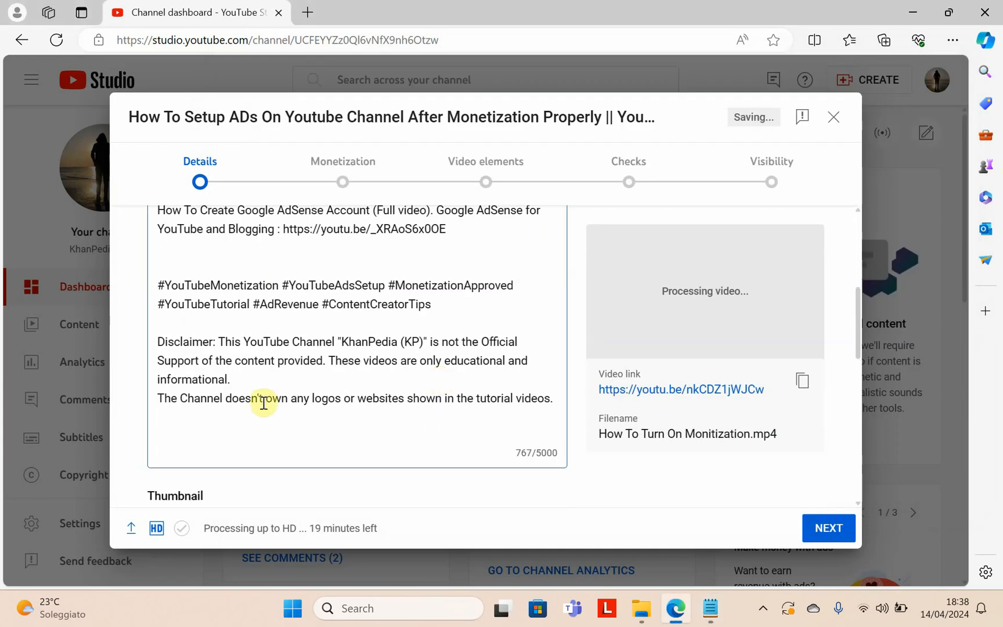
{"action": "type", "text": "Thanks"}
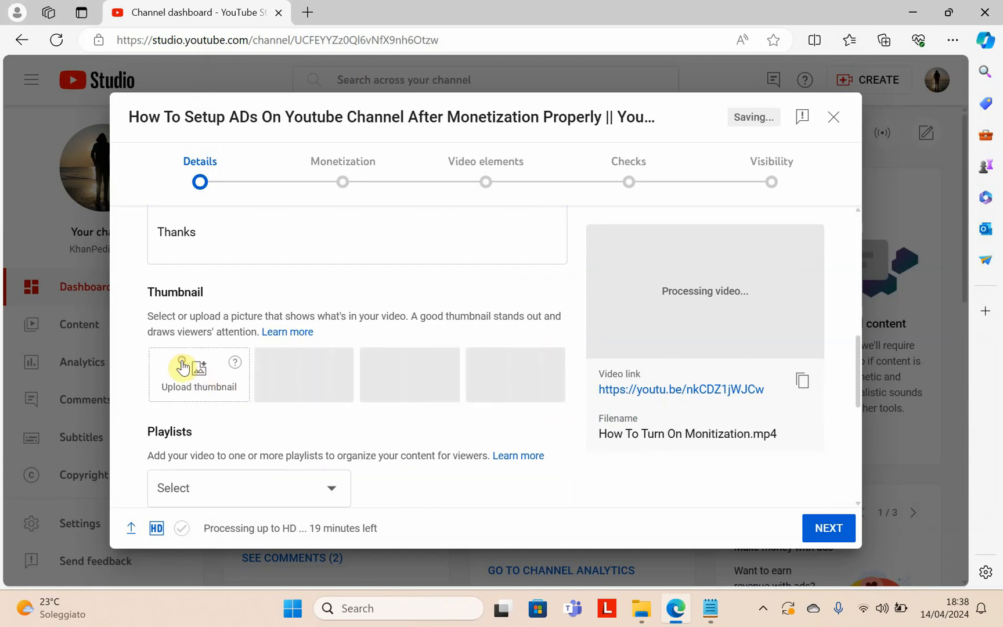
Step: Upload a custom thumbnail image and check the Playlists list
{"action": "left_click", "coordinate": [199, 374]}
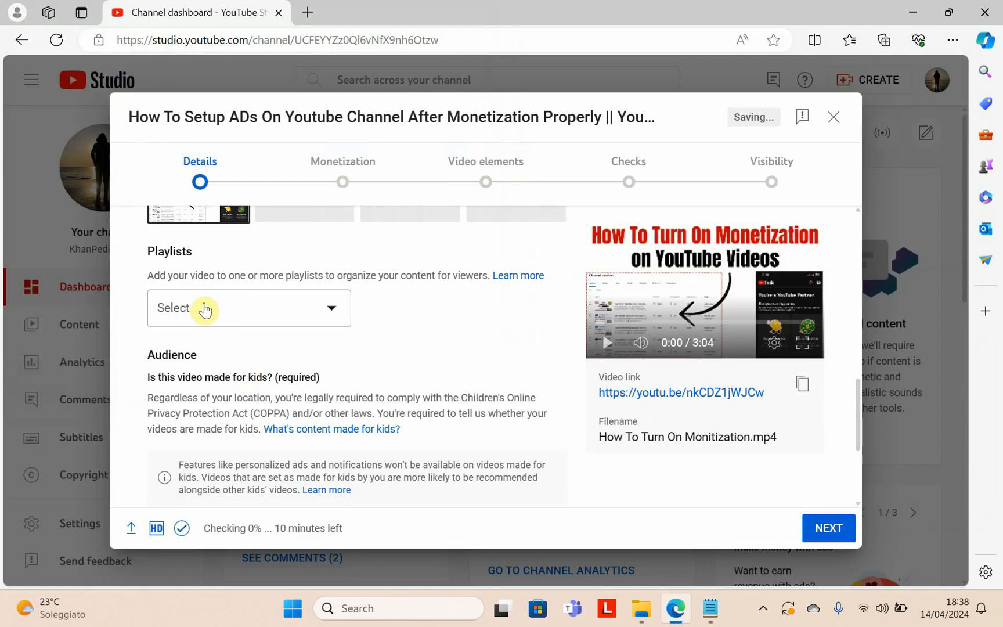
{"action": "left_click", "coordinate": [248, 307]}
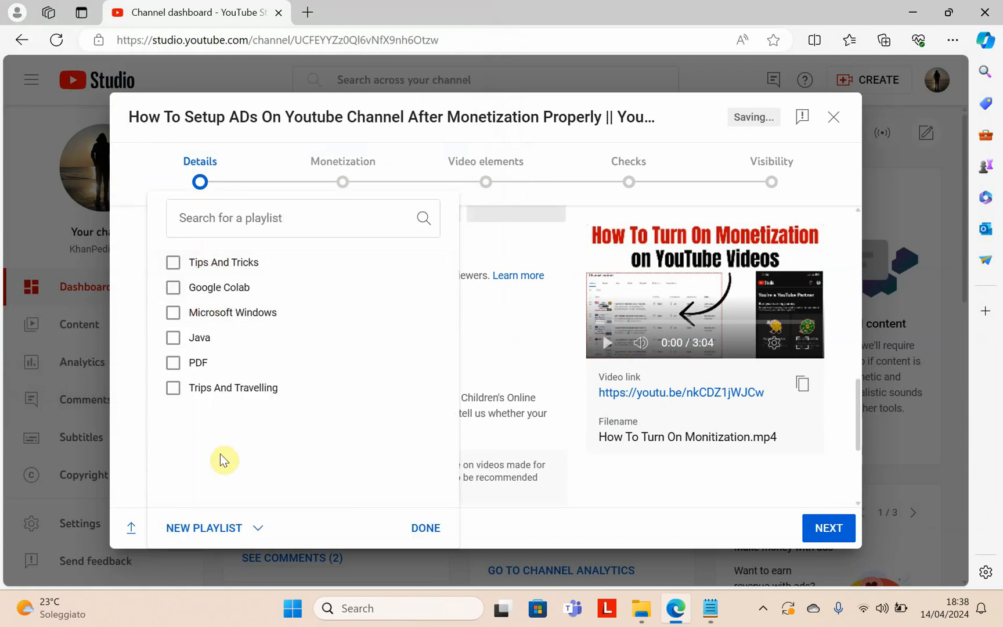
{"action": "mouse_move", "coordinate": [222, 411]}
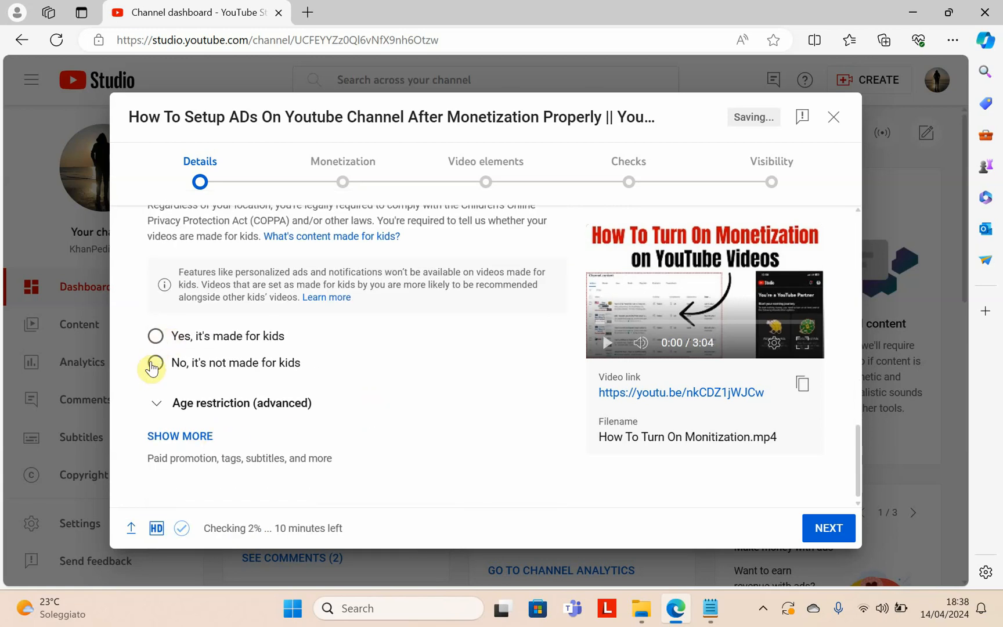
Step: Select 'No, it's not made for kids' and show more details down to Tags
{"action": "left_click", "coordinate": [156, 363]}
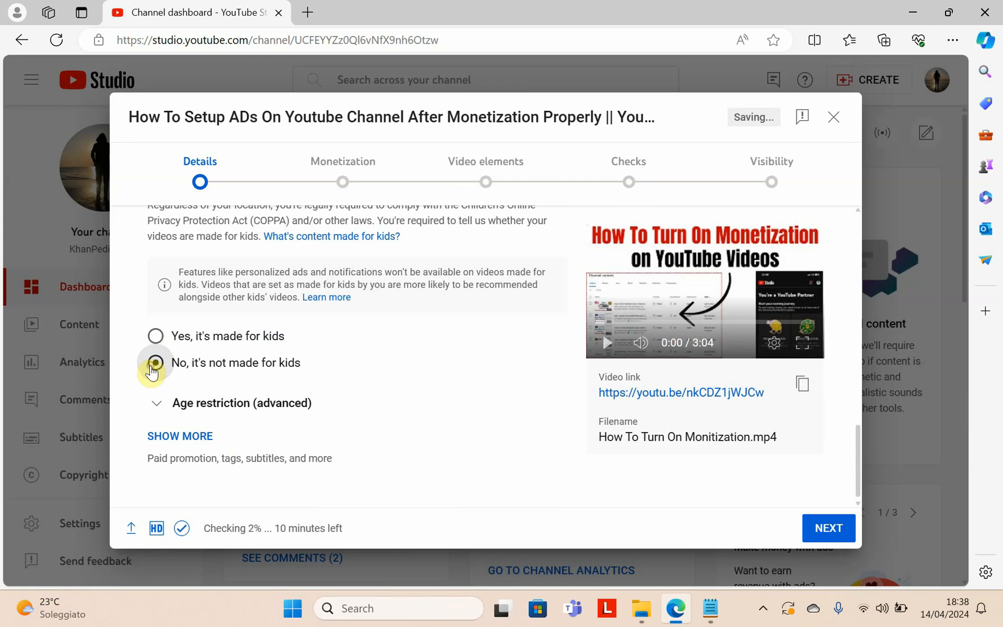
{"action": "left_click", "coordinate": [179, 435]}
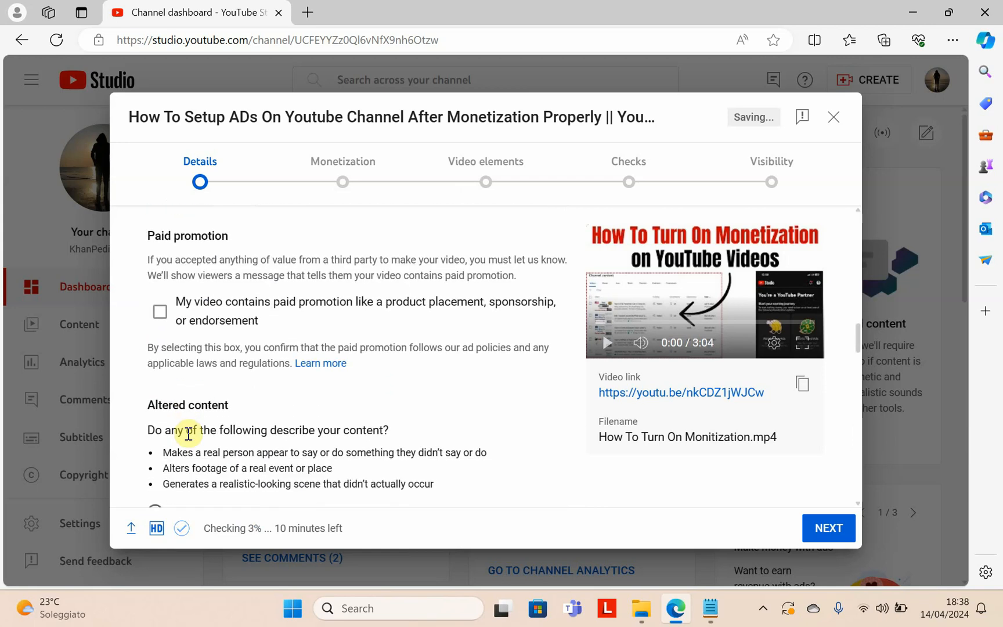
{"action": "scroll", "scroll_direction": "down", "scroll_amount": 3}
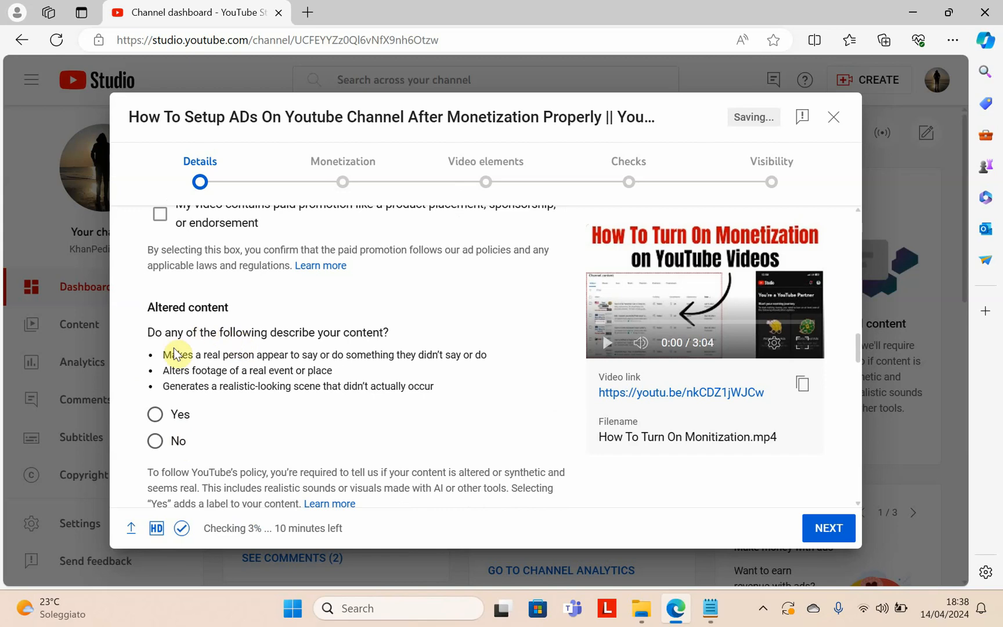
{"action": "scroll", "scroll_direction": "down", "scroll_amount": 3}
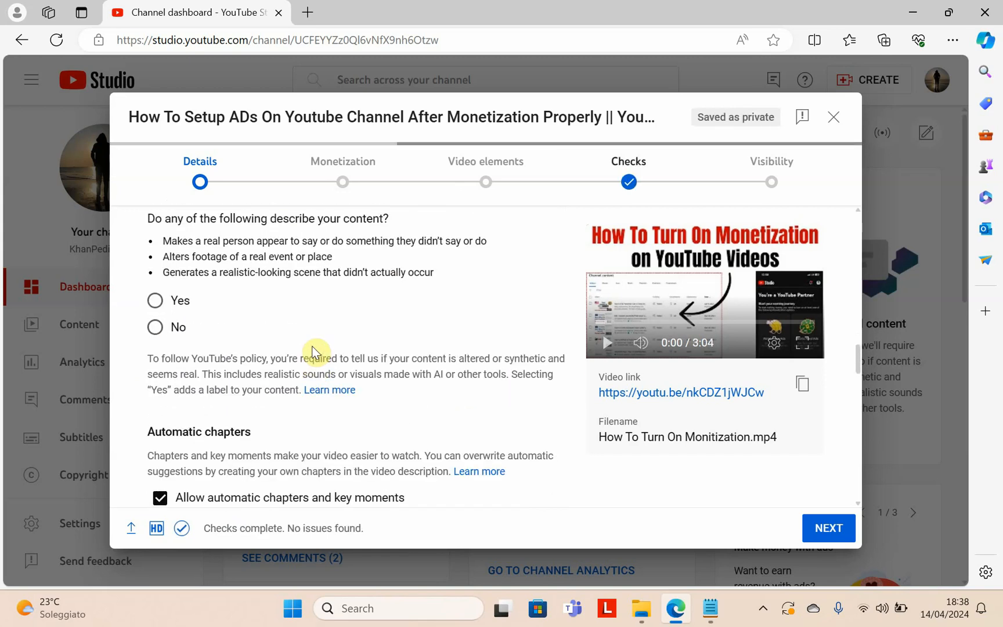
{"action": "scroll", "scroll_direction": "down", "scroll_amount": 3}
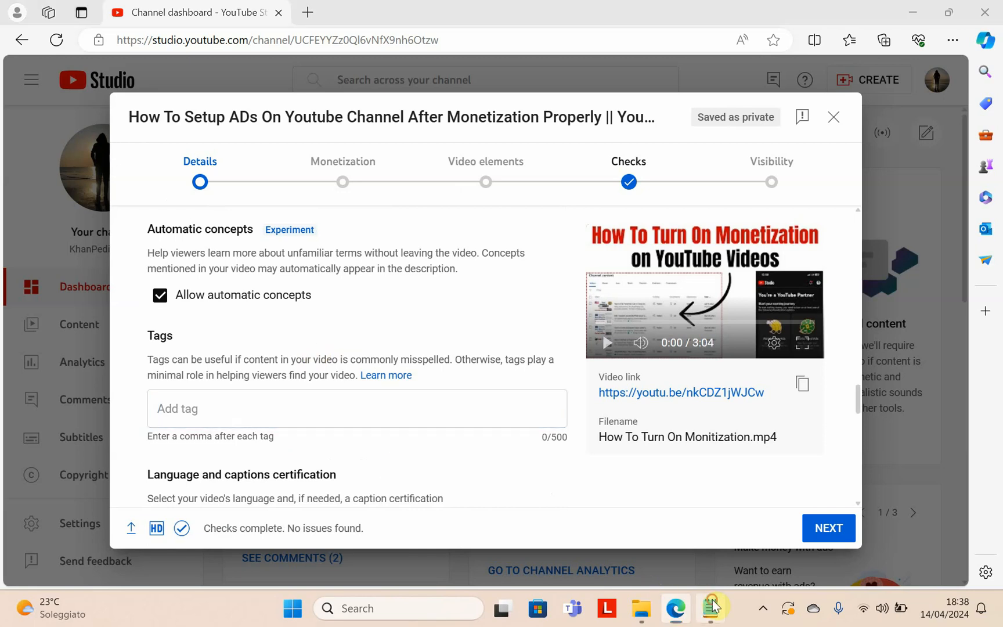
Step: Add tags #YouTubeMonetization and #YouTubeAdsSetup from the README and scroll through the details
{"action": "left_click", "coordinate": [709, 607]}
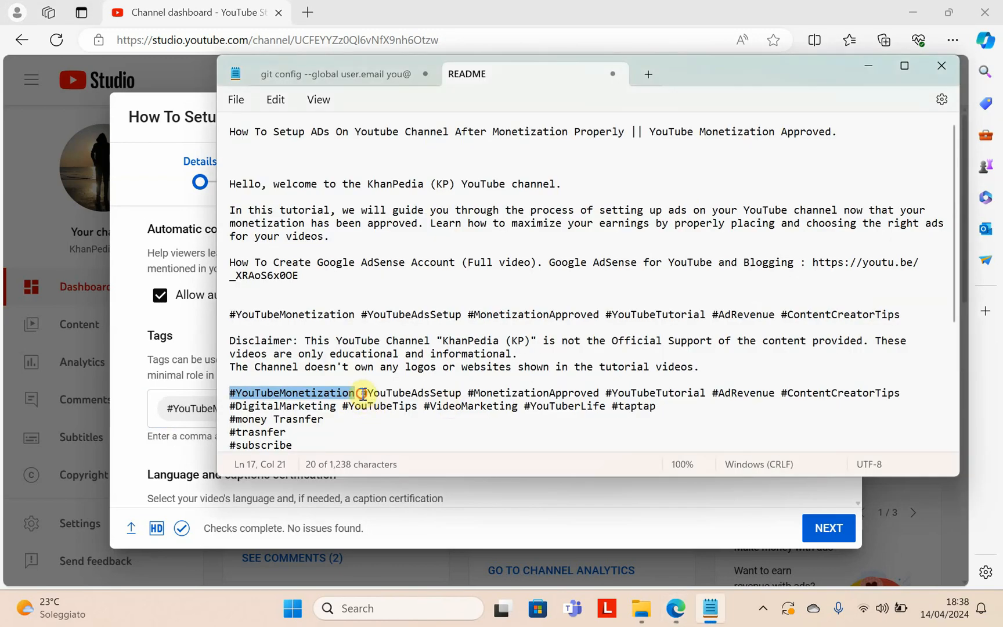
{"action": "double_click", "coordinate": [412, 393]}
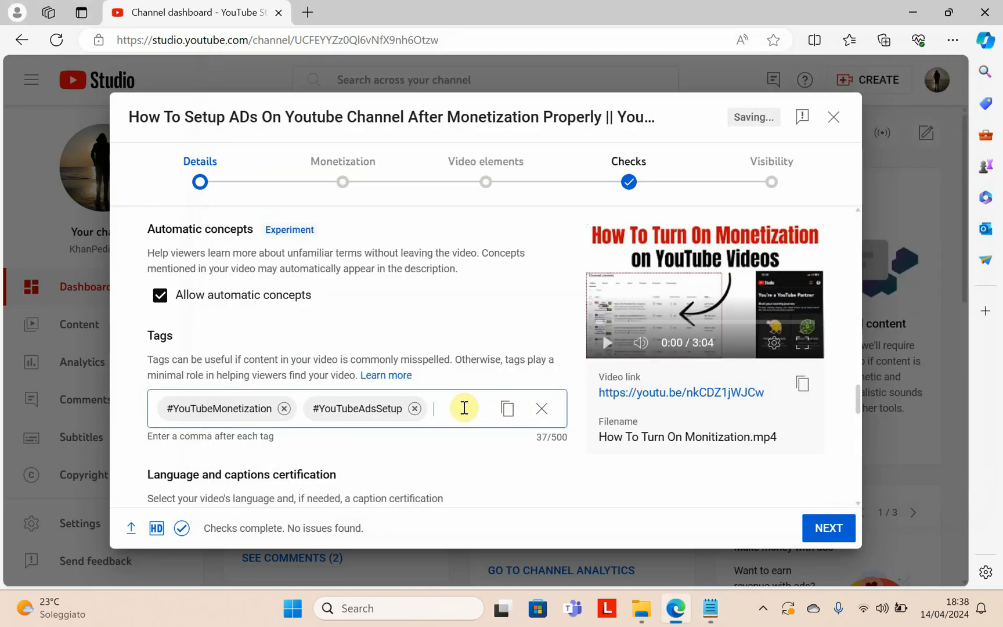
{"action": "scroll", "scroll_direction": "down", "scroll_amount": 3}
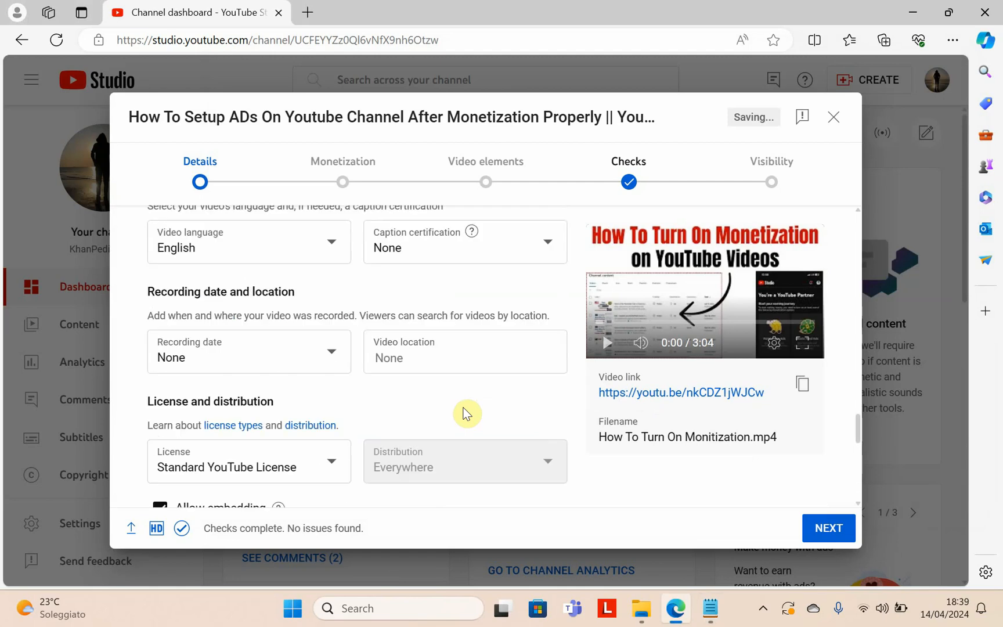
{"action": "scroll", "scroll_direction": "down", "scroll_amount": 3}
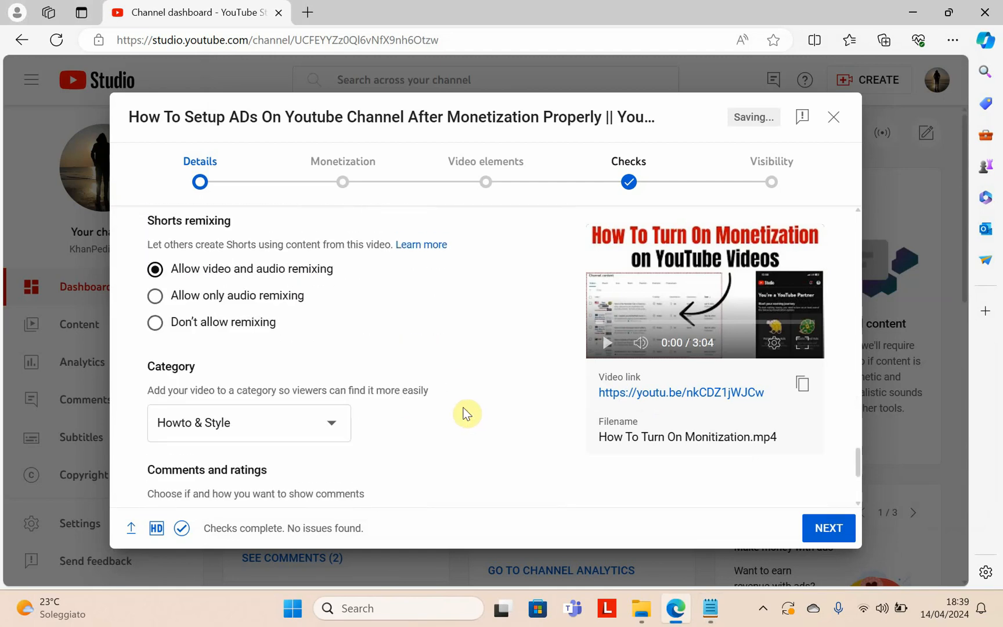
{"action": "scroll", "scroll_direction": "down", "scroll_amount": 3}
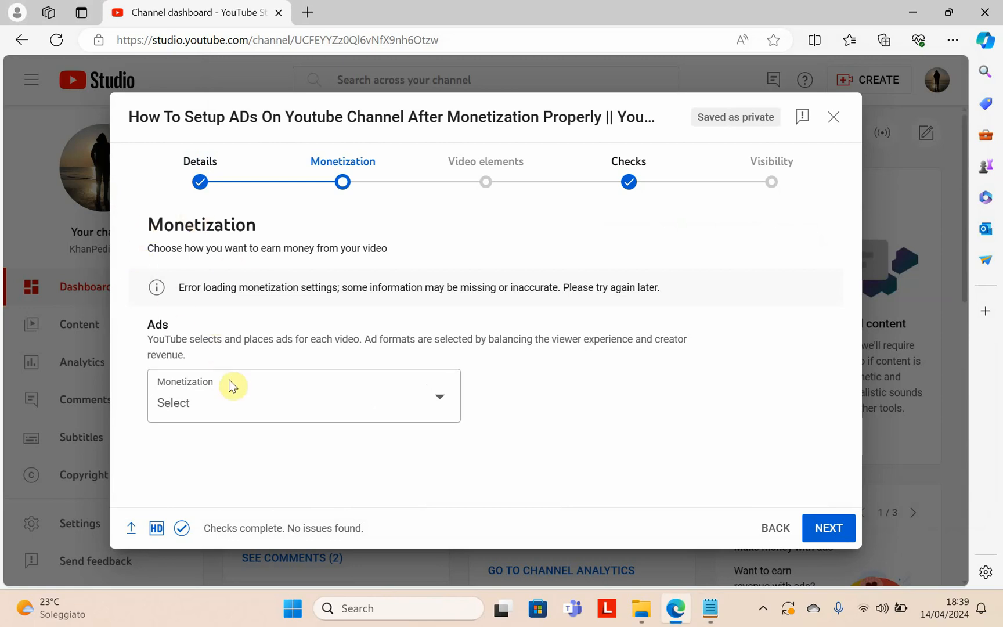
Step: Set Monetization to On and confirm with Done
{"action": "left_click", "coordinate": [303, 395]}
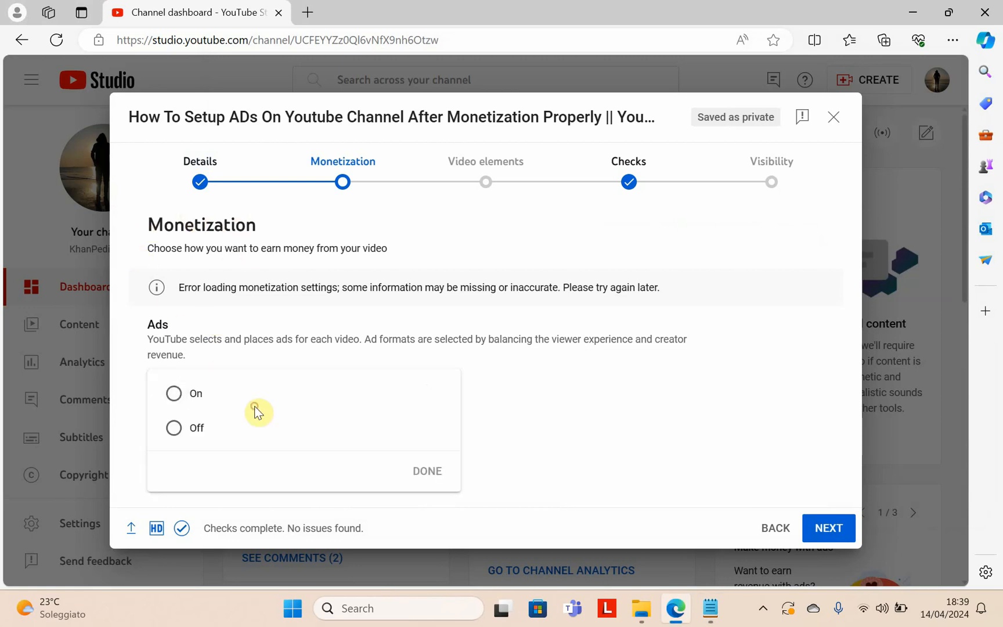
{"action": "left_click", "coordinate": [174, 393]}
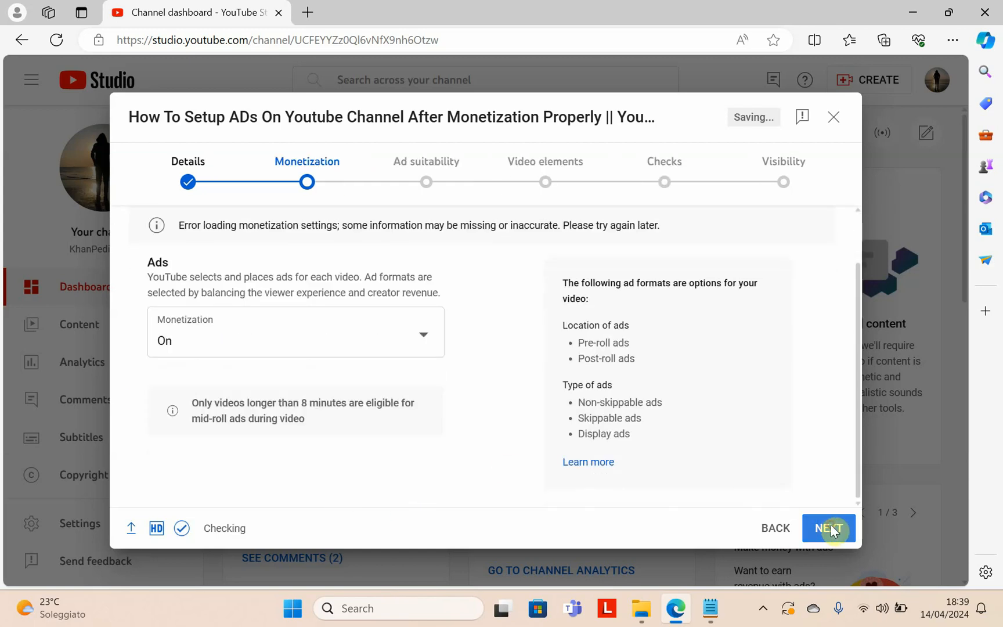
{"action": "left_click", "coordinate": [828, 527]}
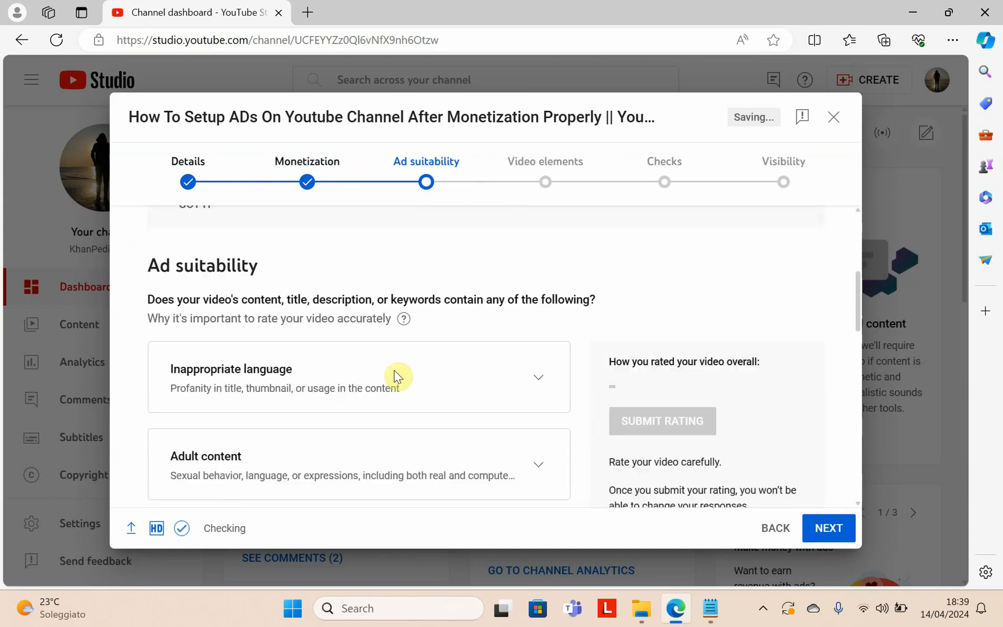
Step: Tick 'None of the above' for ad suitability and submit the Safe for ads rating
{"action": "scroll", "scroll_direction": "down", "scroll_amount": 3}
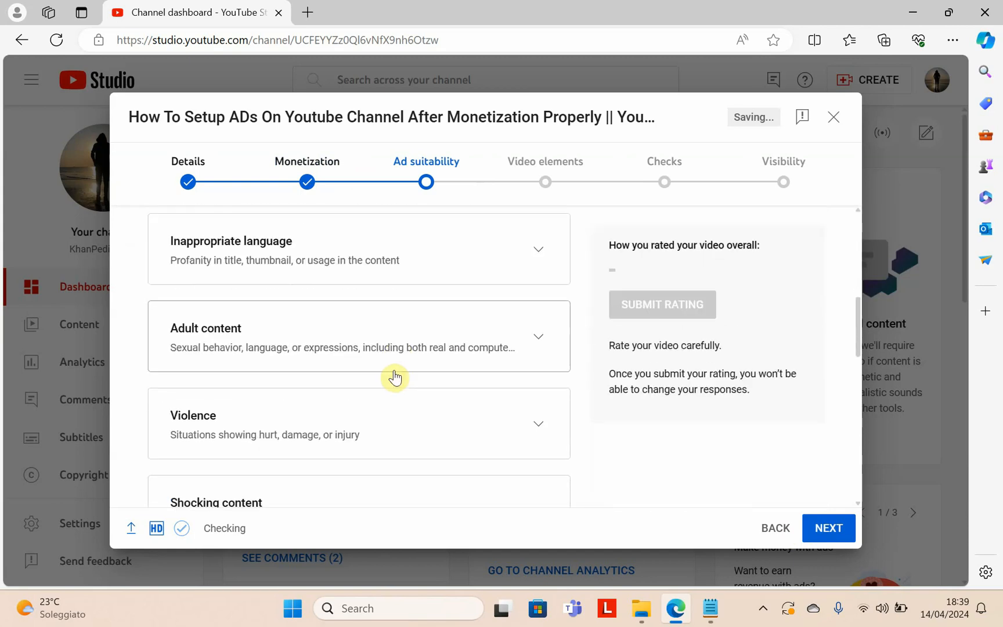
{"action": "mouse_move", "coordinate": [414, 400]}
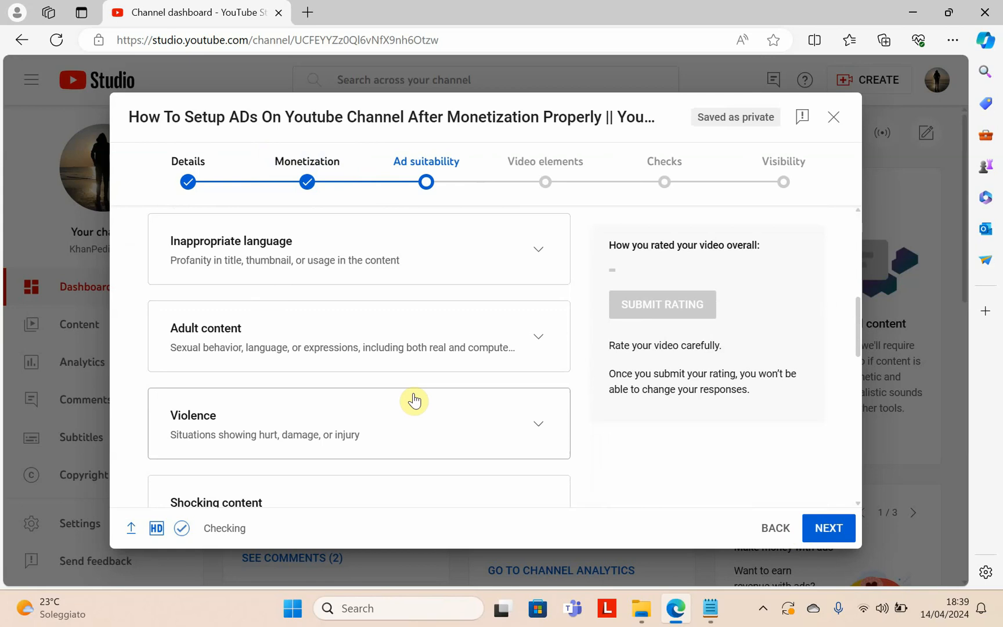
{"action": "scroll", "scroll_direction": "down", "scroll_amount": 3}
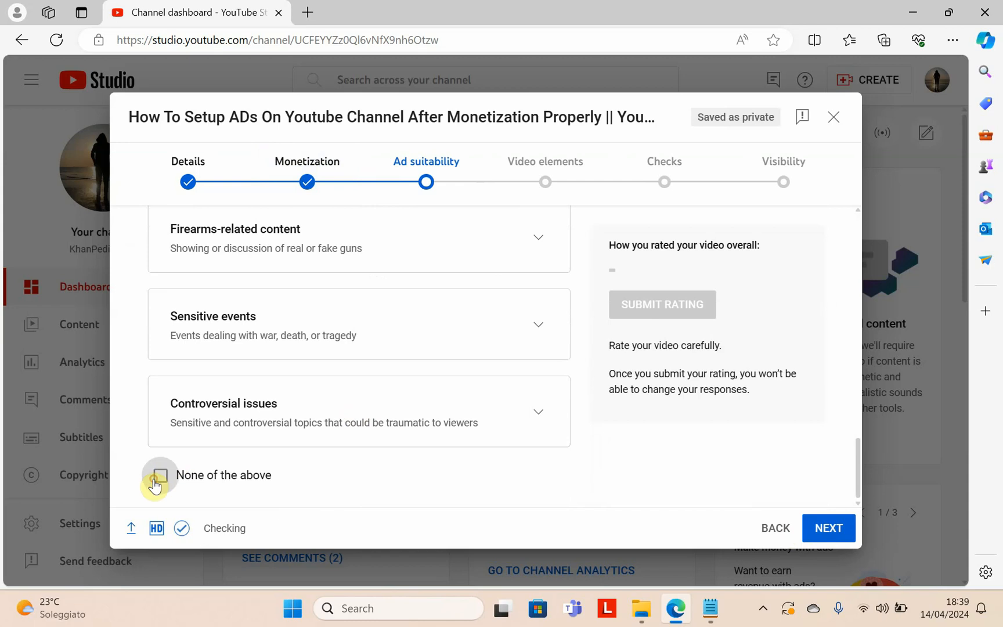
{"action": "left_click", "coordinate": [158, 474]}
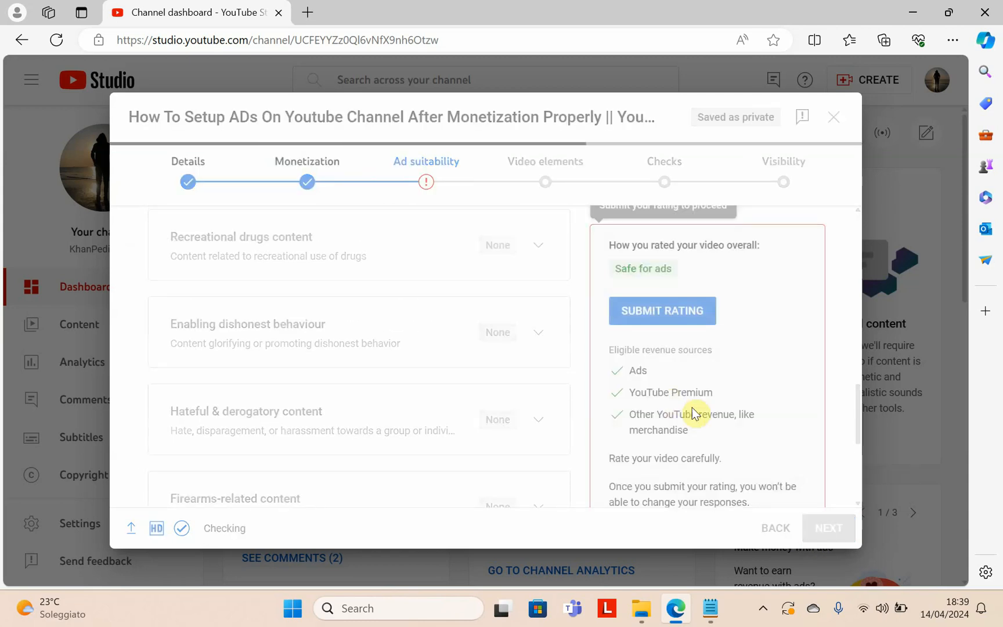
{"action": "left_click", "coordinate": [662, 310]}
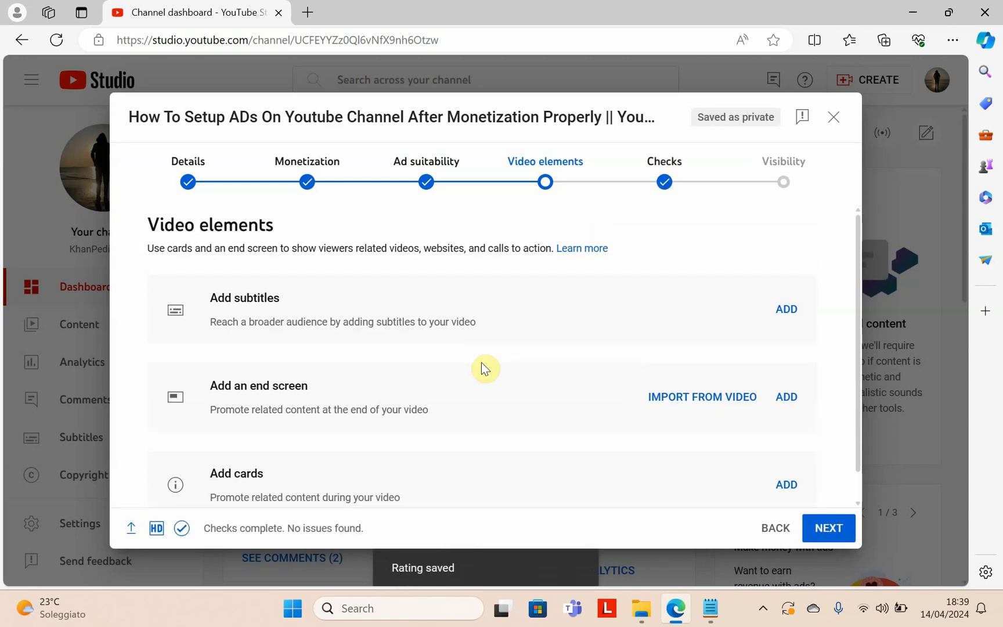
{"action": "mouse_move", "coordinate": [214, 280]}
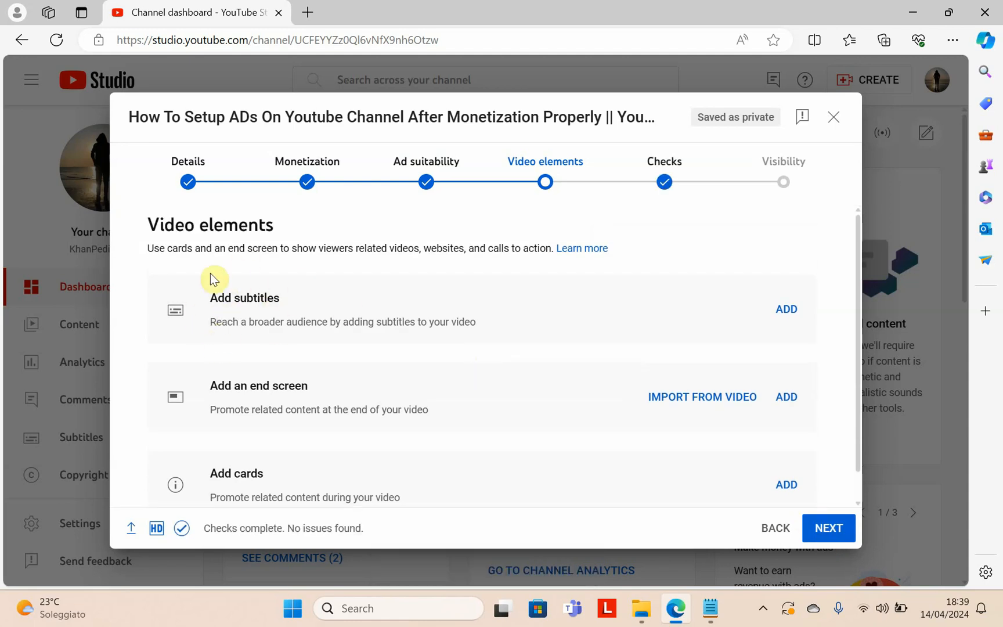
Step: Continue past the Video elements and Checks steps to Visibility
{"action": "scroll", "scroll_direction": "down", "scroll_amount": 3}
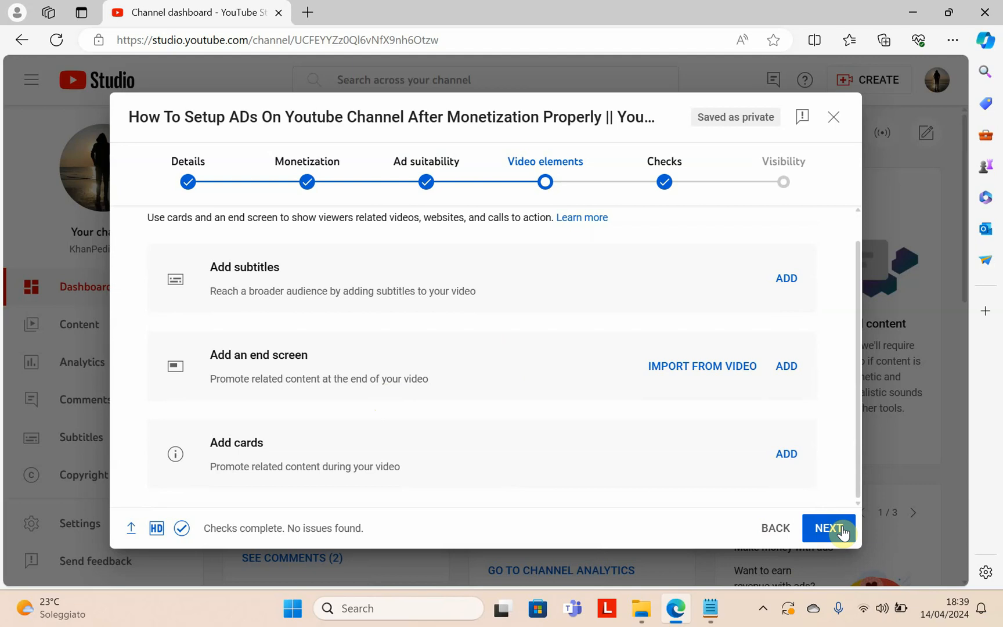
{"action": "left_click", "coordinate": [828, 527]}
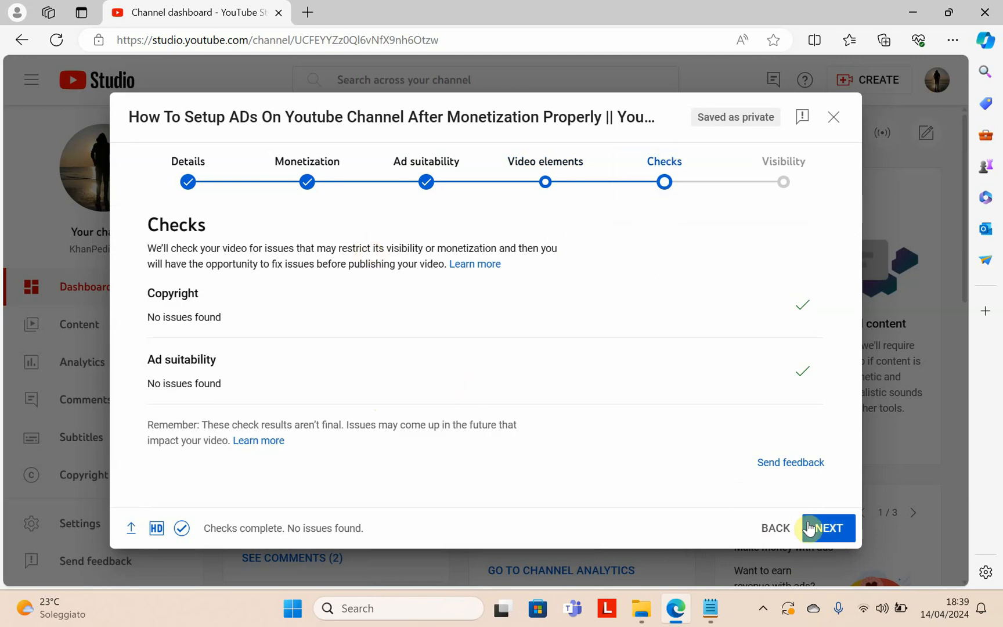
{"action": "mouse_move", "coordinate": [825, 506]}
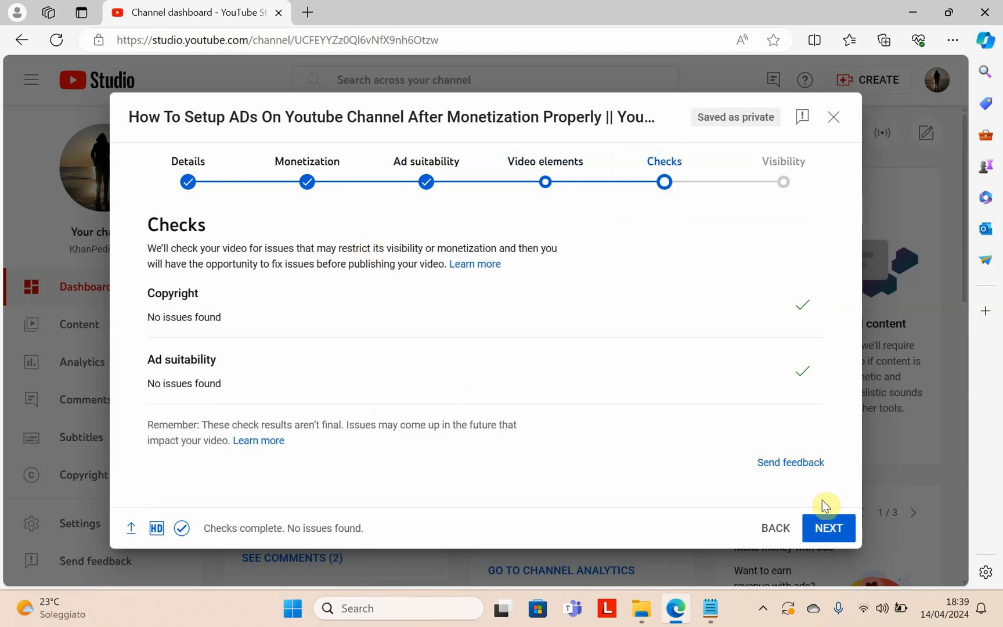
{"action": "left_click", "coordinate": [828, 528]}
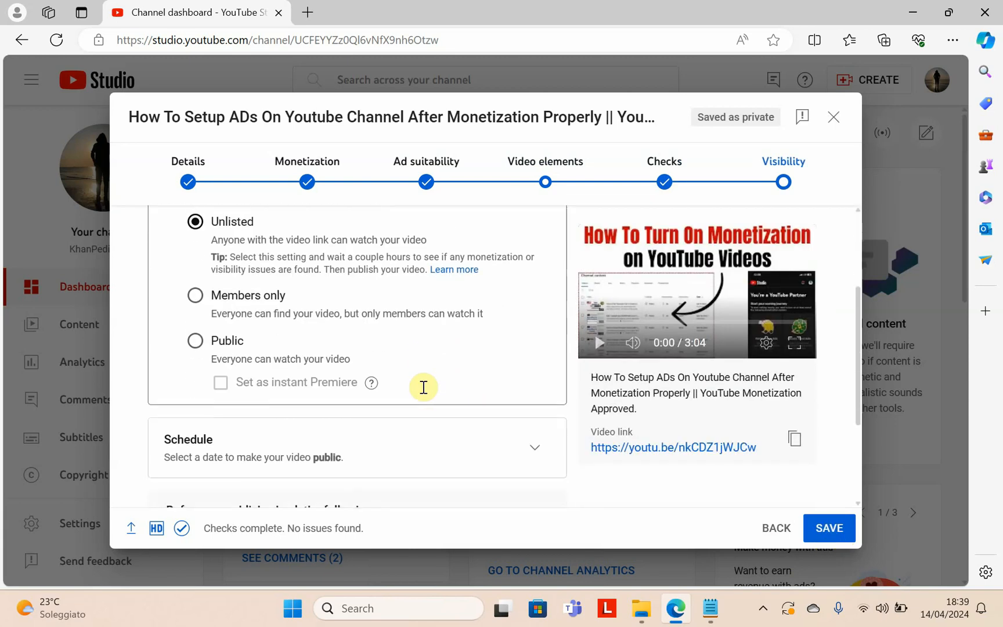
Step: Expand Schedule and set publishing for April 15, 2024 at 10:00 AM
{"action": "scroll", "scroll_direction": "down", "scroll_amount": 3}
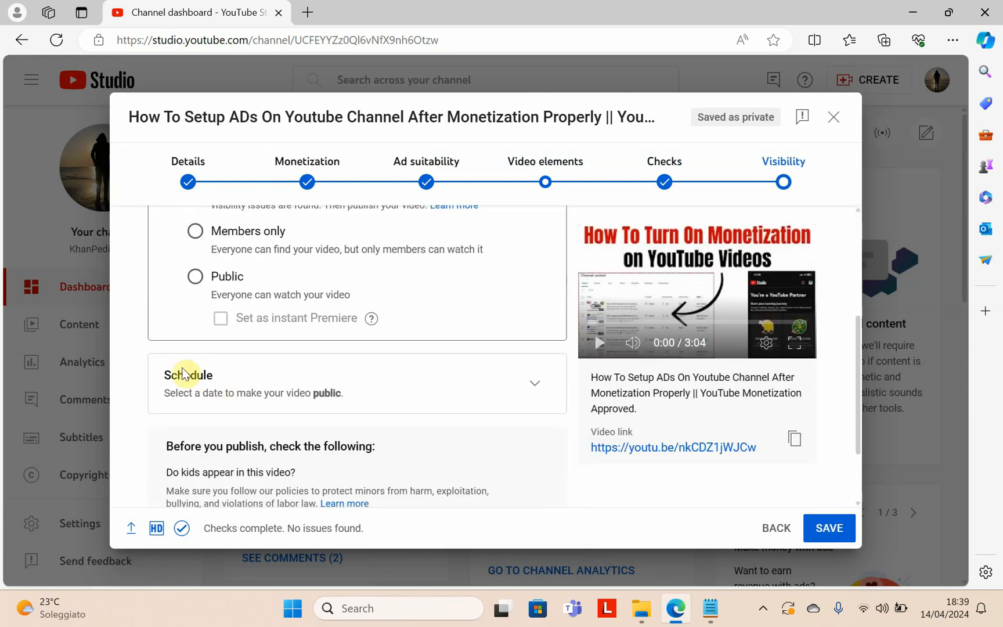
{"action": "scroll", "scroll_direction": "down", "scroll_amount": 3}
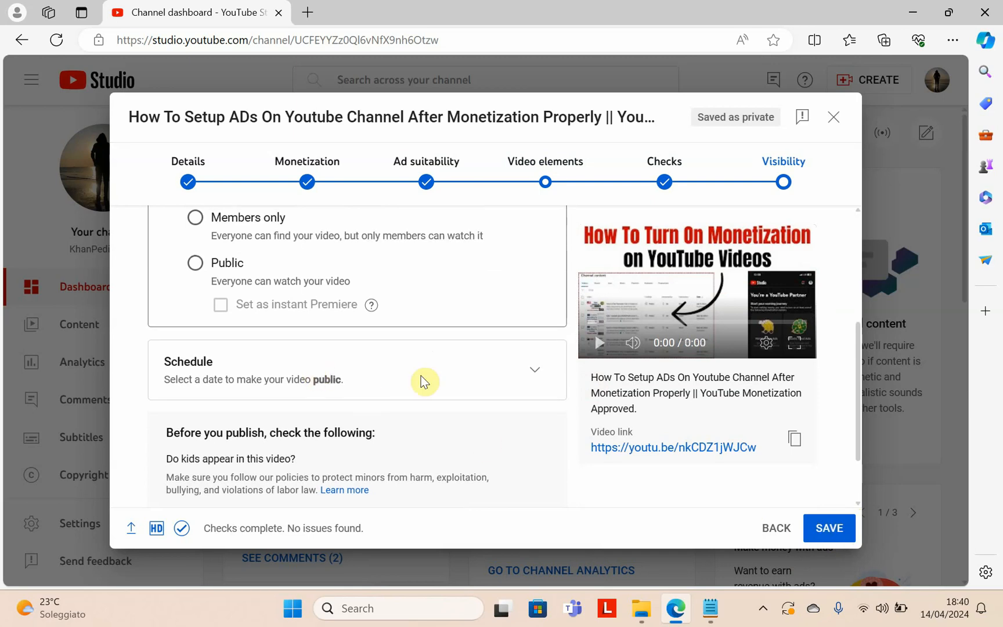
{"action": "mouse_move", "coordinate": [537, 370]}
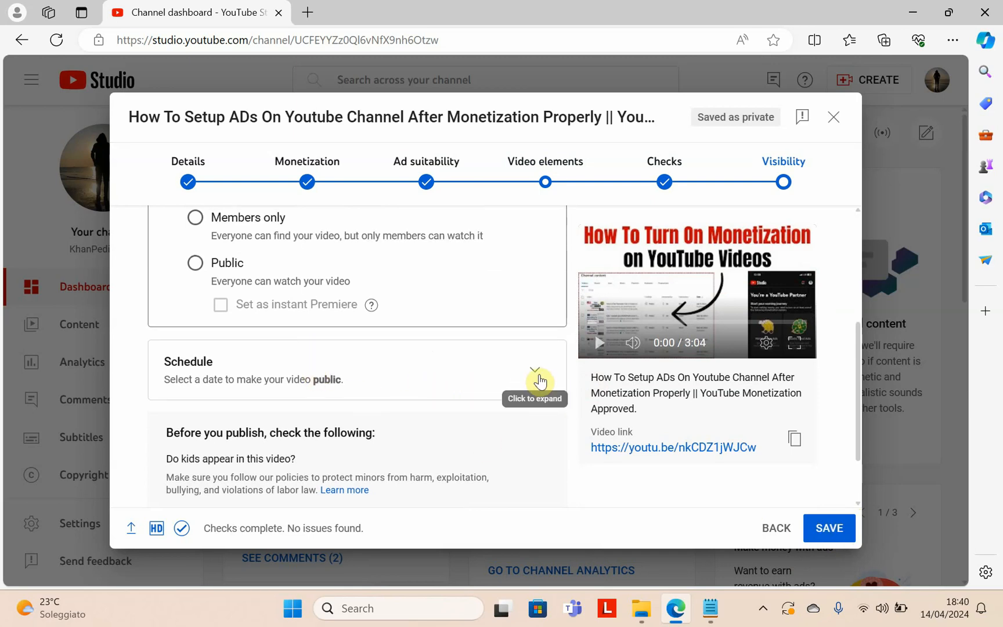
{"action": "left_click", "coordinate": [538, 372]}
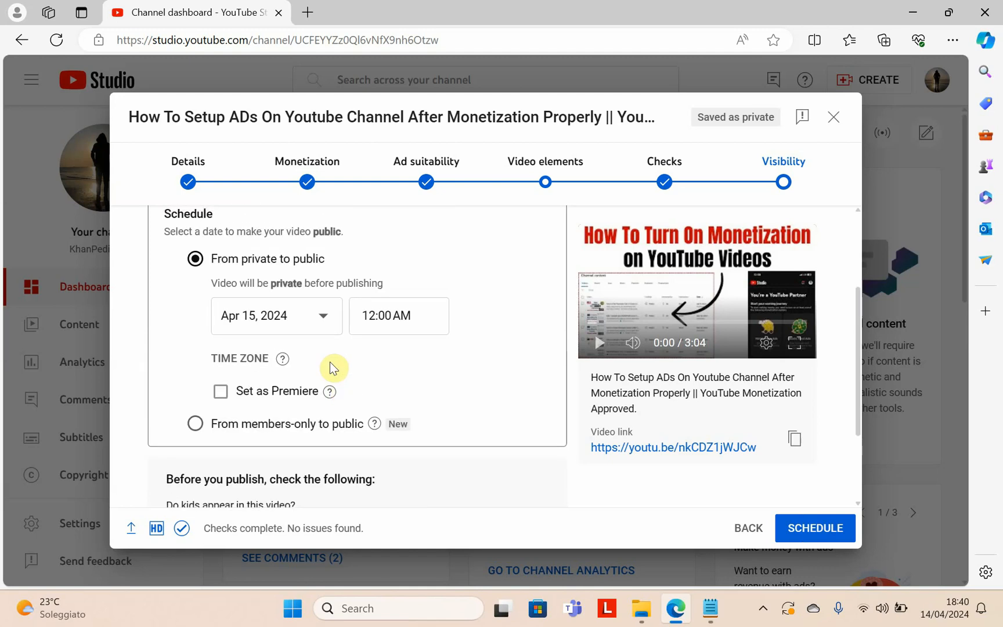
{"action": "left_click", "coordinate": [398, 315]}
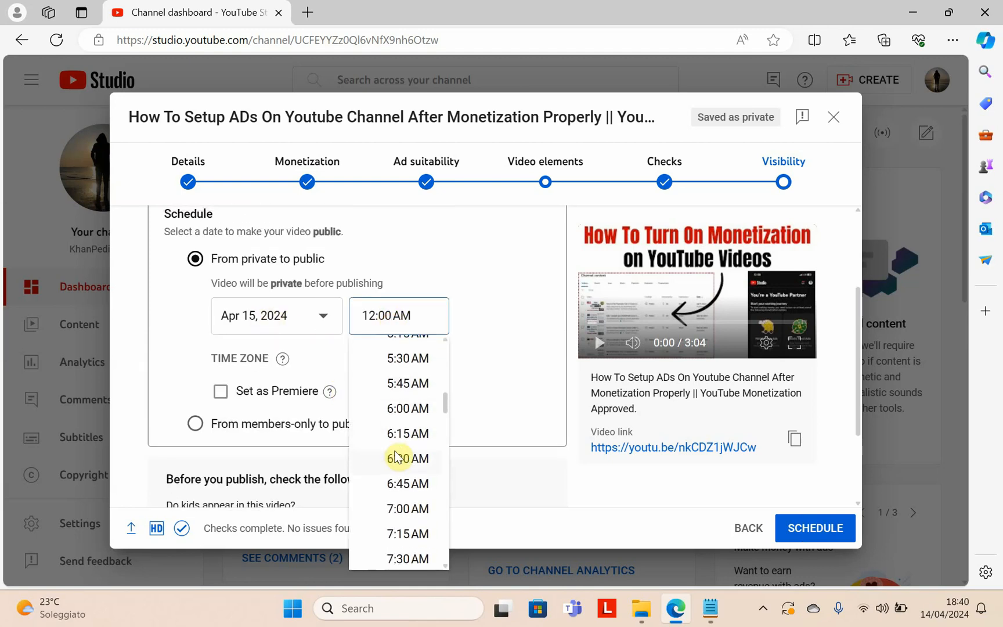
{"action": "scroll", "scroll_direction": "down", "scroll_amount": 3}
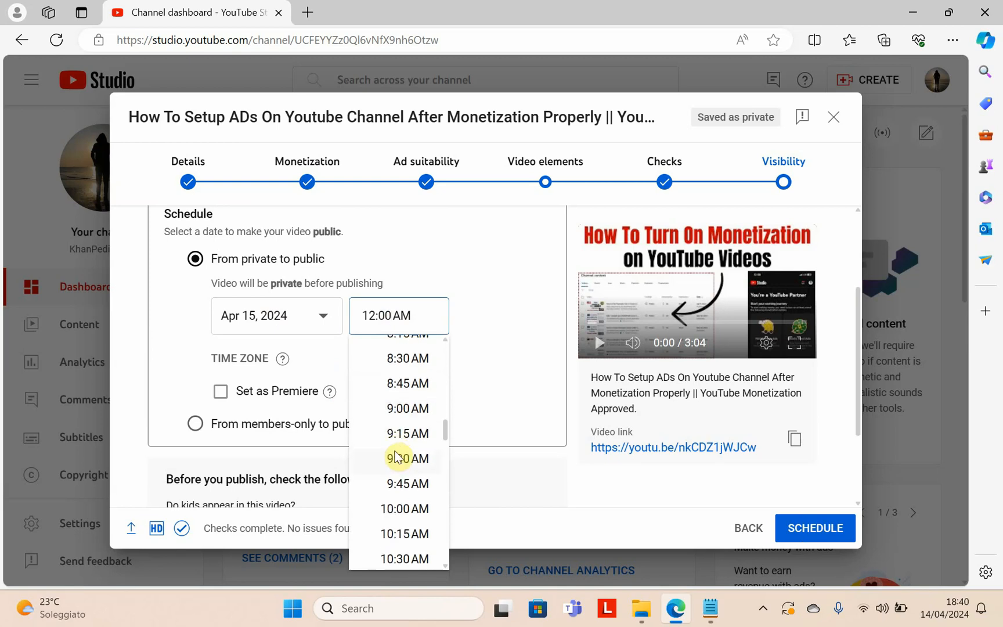
{"action": "left_click", "coordinate": [404, 508]}
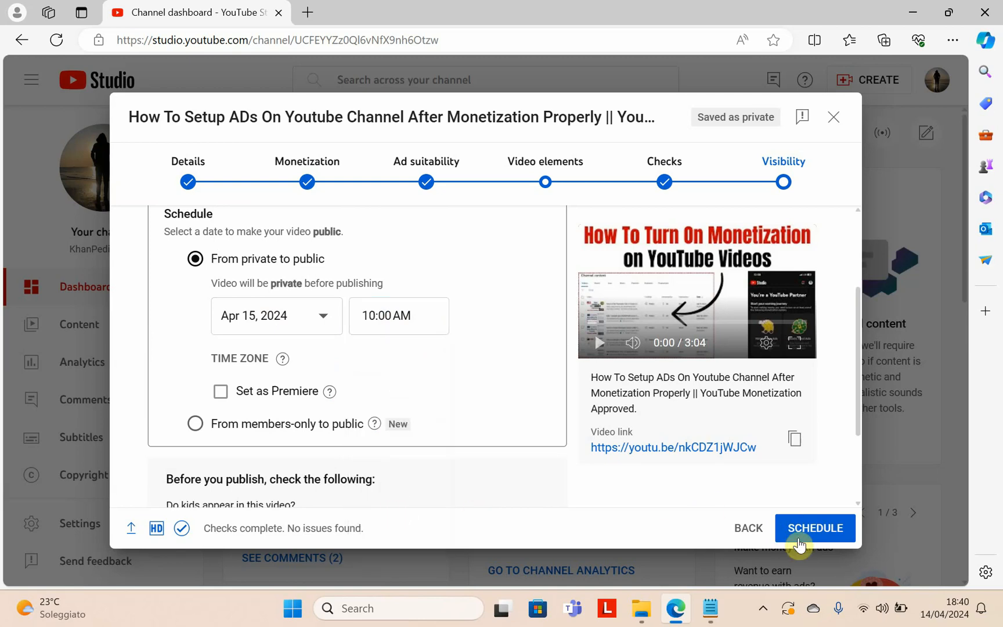
Step: Schedule the video, dismiss the confirmation, and view it in the channel Content list
{"action": "left_click", "coordinate": [815, 527]}
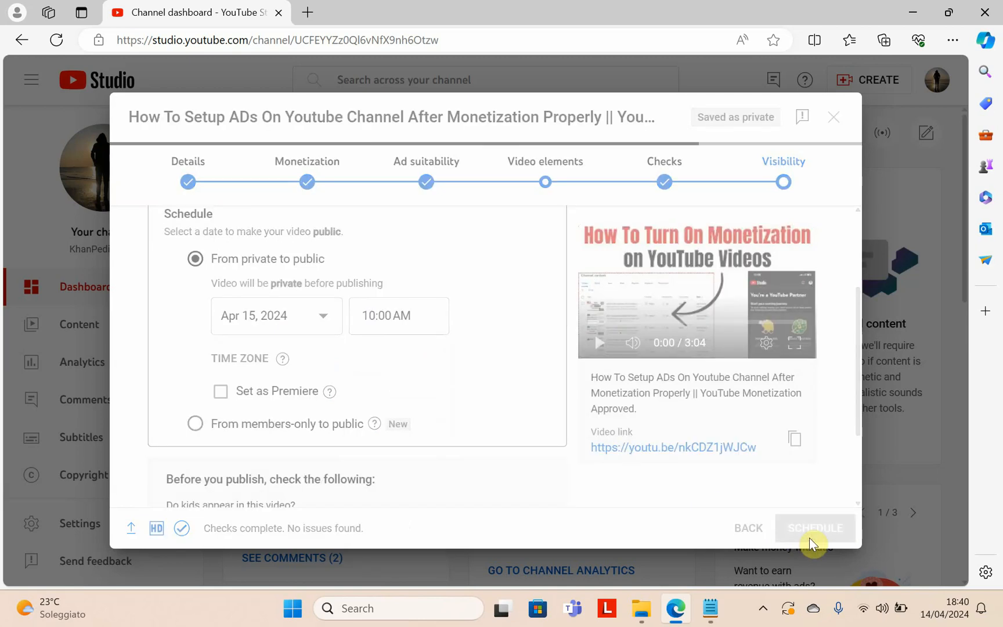
{"action": "left_click", "coordinate": [813, 528]}
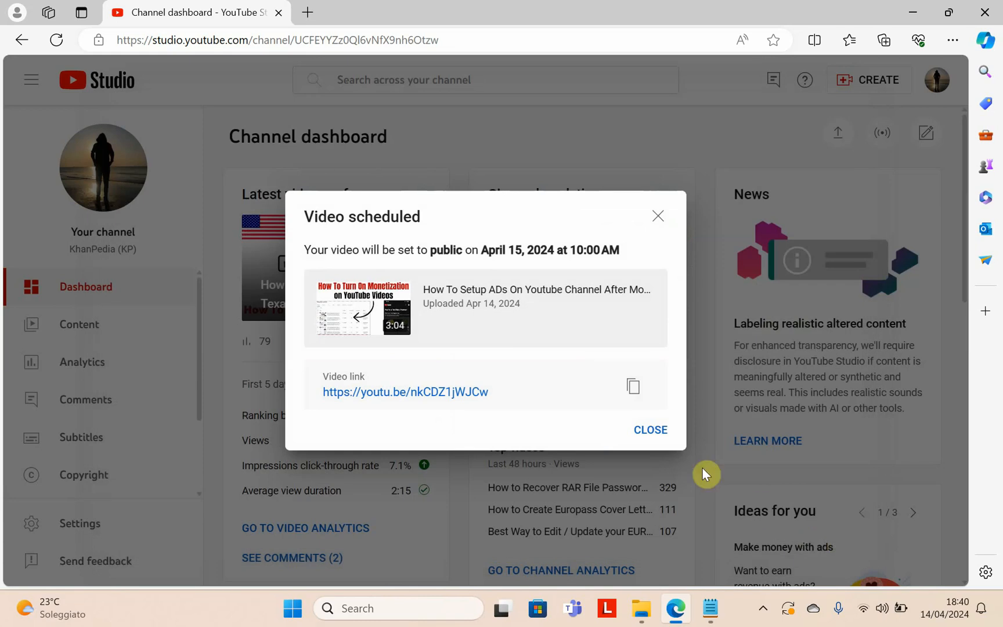
{"action": "double_click", "coordinate": [420, 249]}
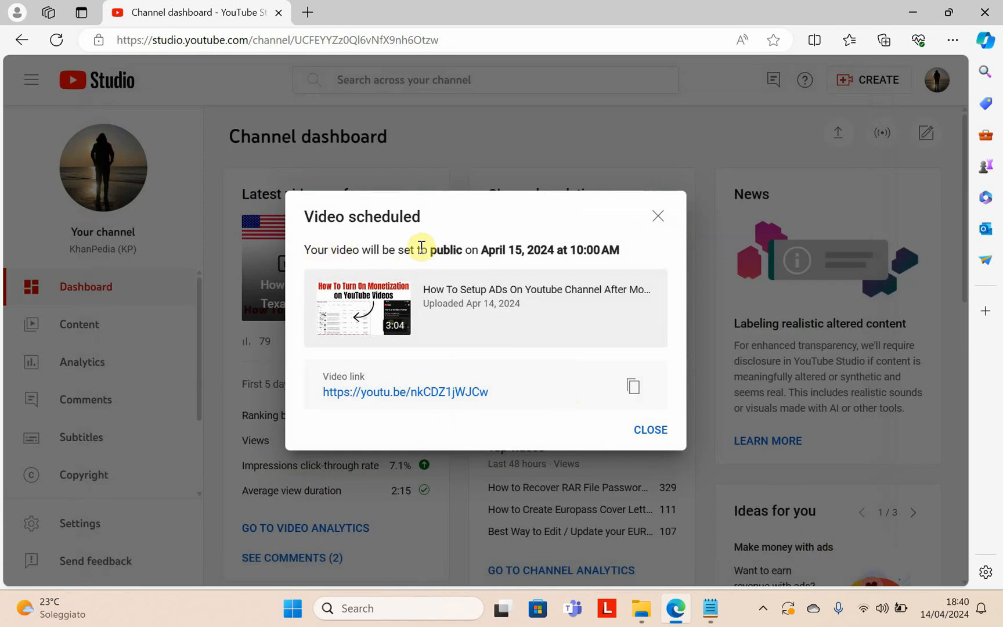
{"action": "mouse_move", "coordinate": [536, 256]}
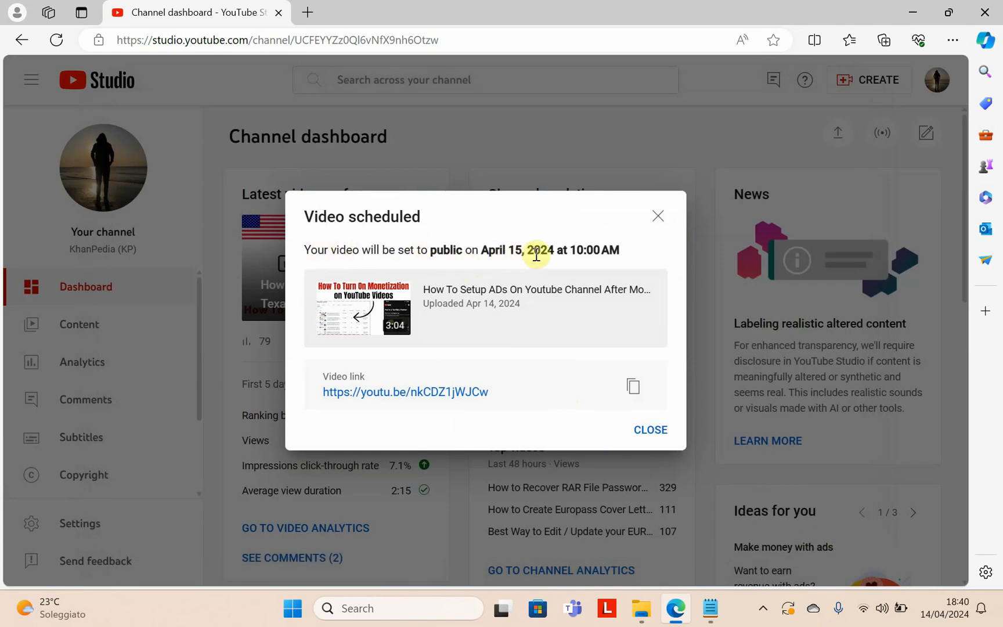
{"action": "left_click", "coordinate": [649, 428]}
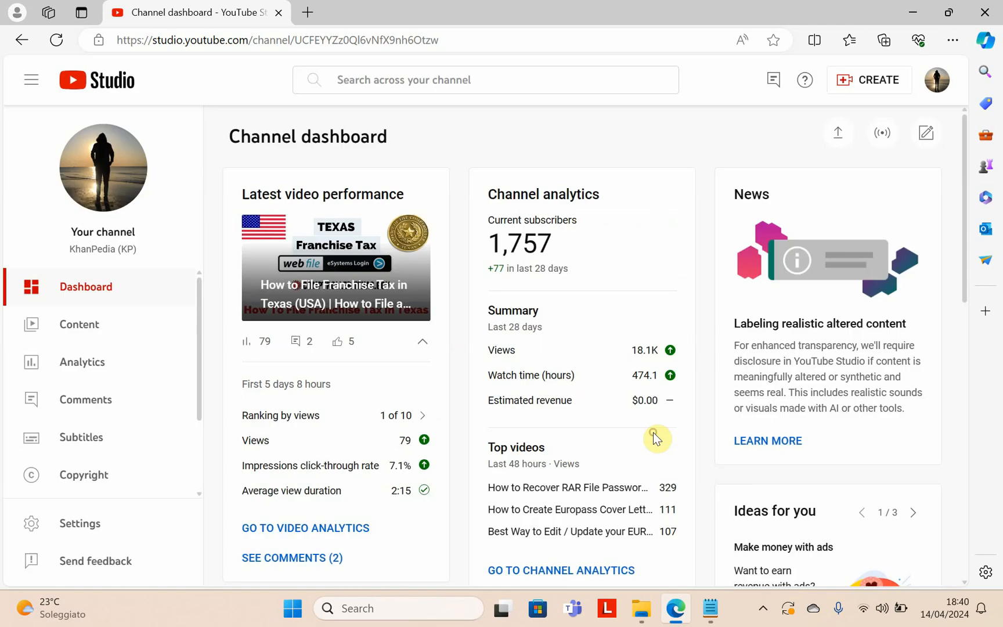
{"action": "left_click", "coordinate": [79, 325]}
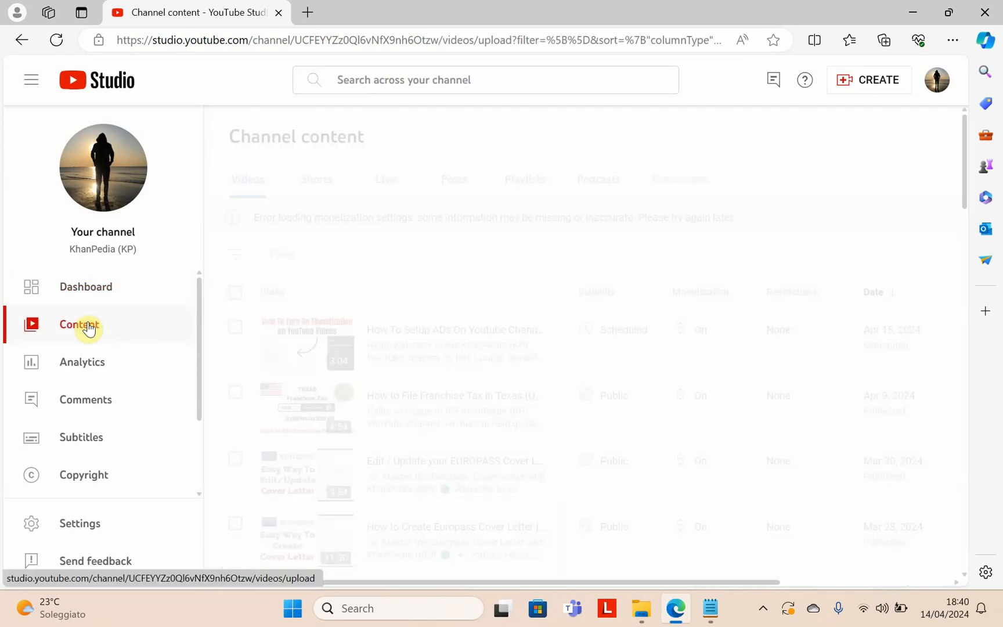
{"action": "left_click", "coordinate": [78, 325]}
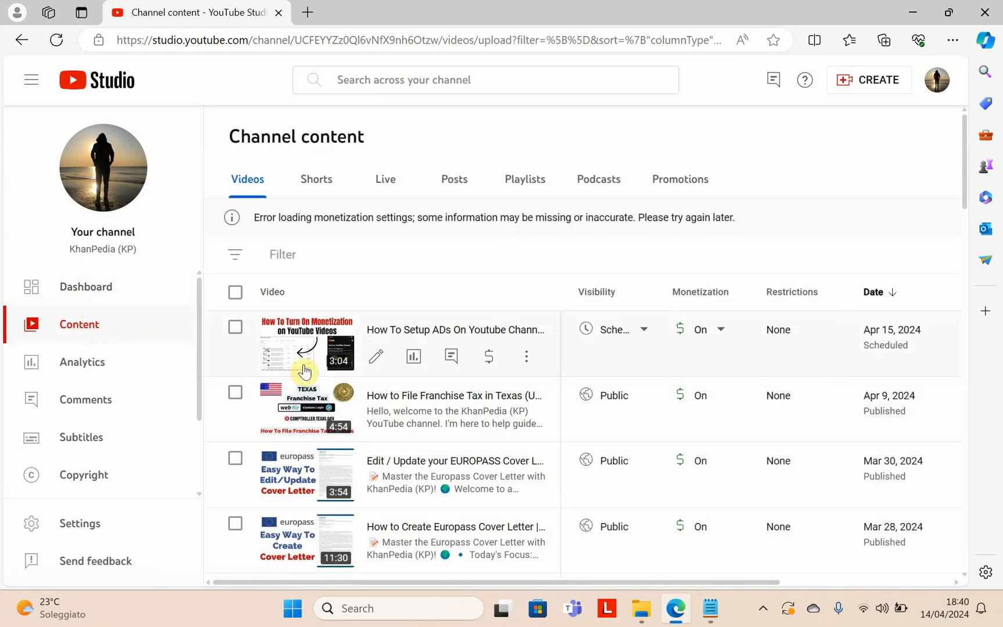